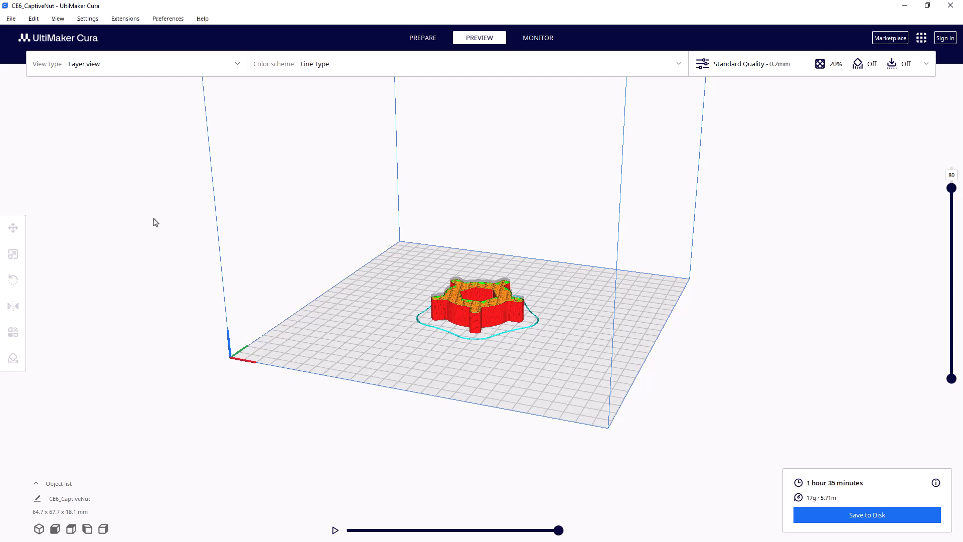
pyautogui.moveTo(186, 232)
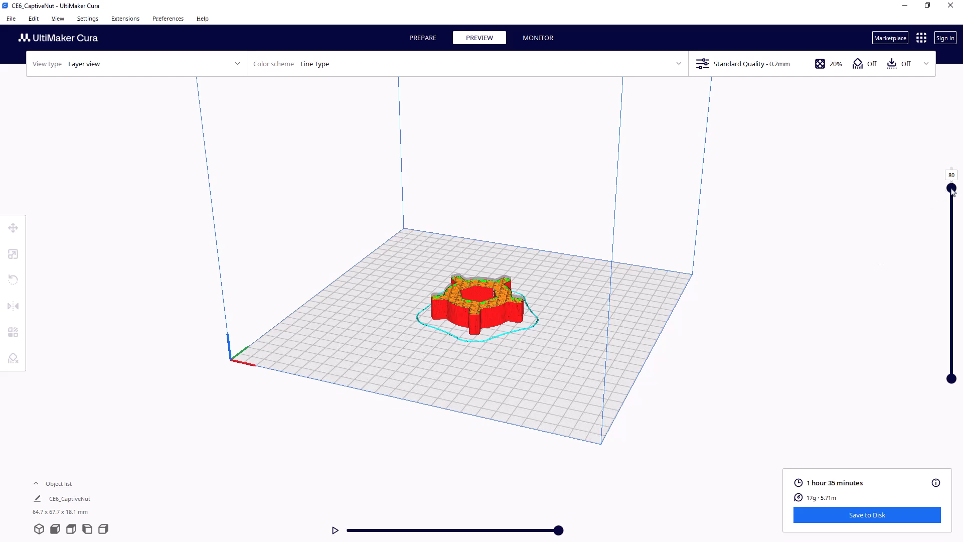
# - Add a pause at the 16.12 mm layer with a 'place the nut in and resume' message
pyautogui.rightClick(952, 187)
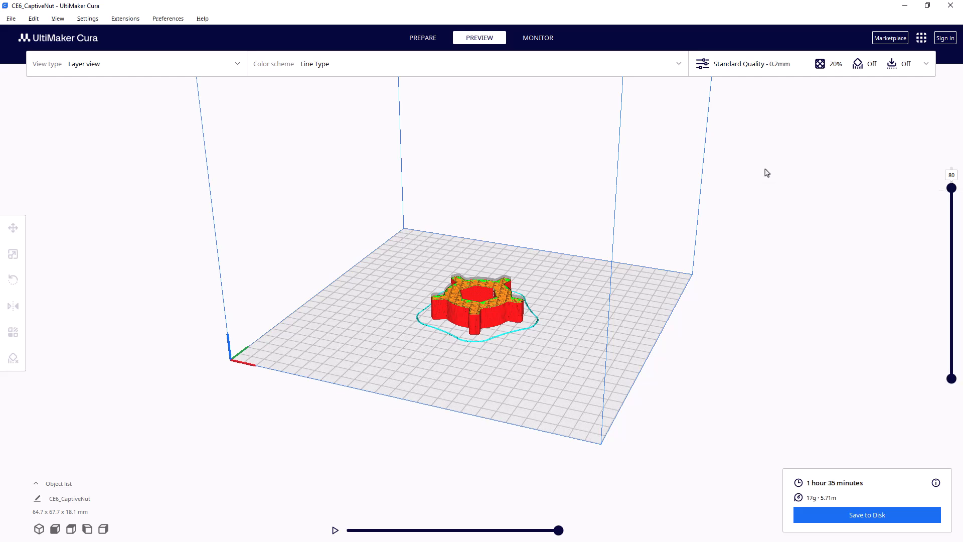
pyautogui.moveTo(128, 300)
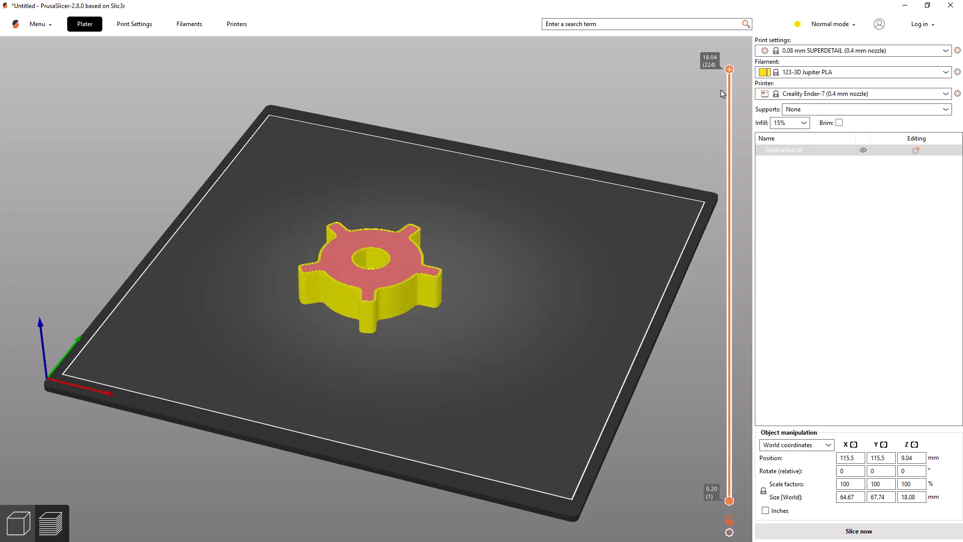
pyautogui.moveTo(729, 70); pyautogui.dragTo(729, 103)
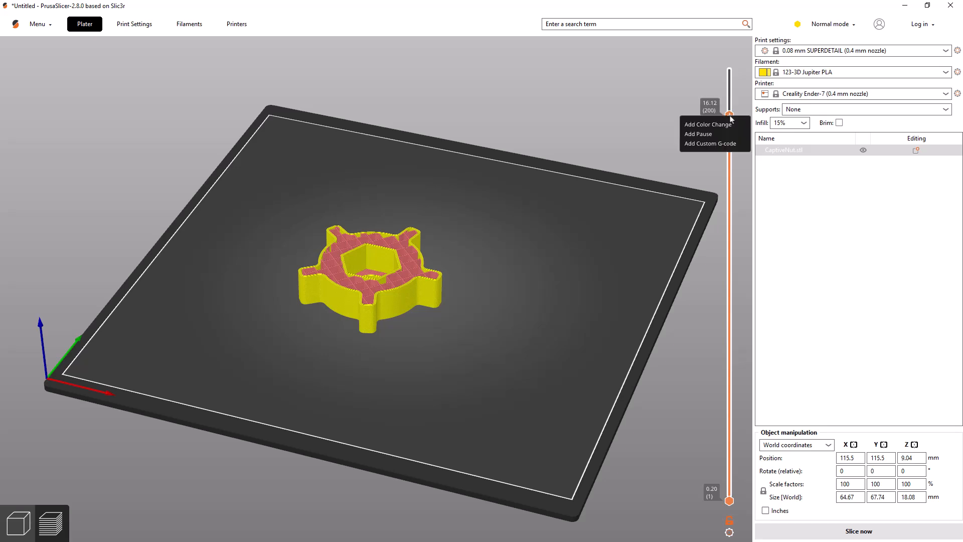
pyautogui.click(698, 134)
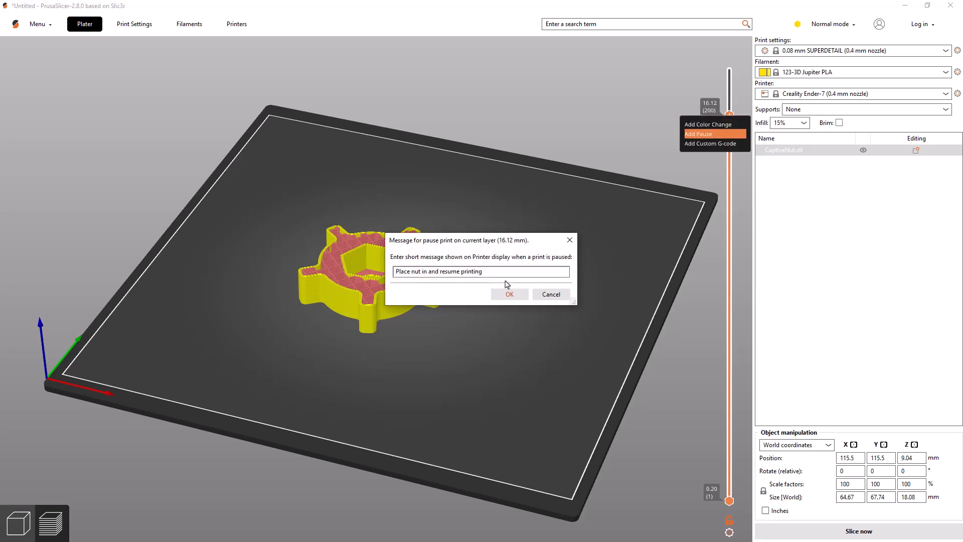
pyautogui.moveTo(496, 293)
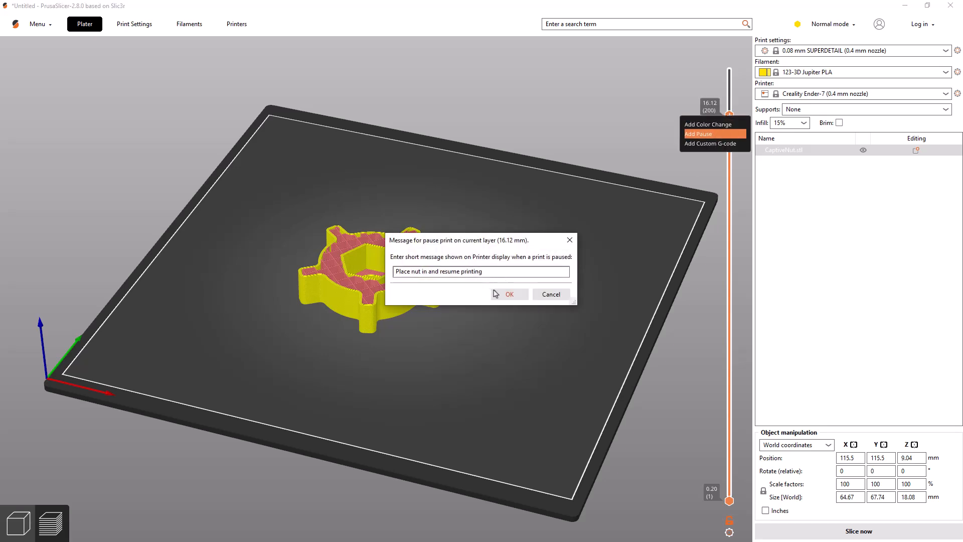
pyautogui.click(509, 294)
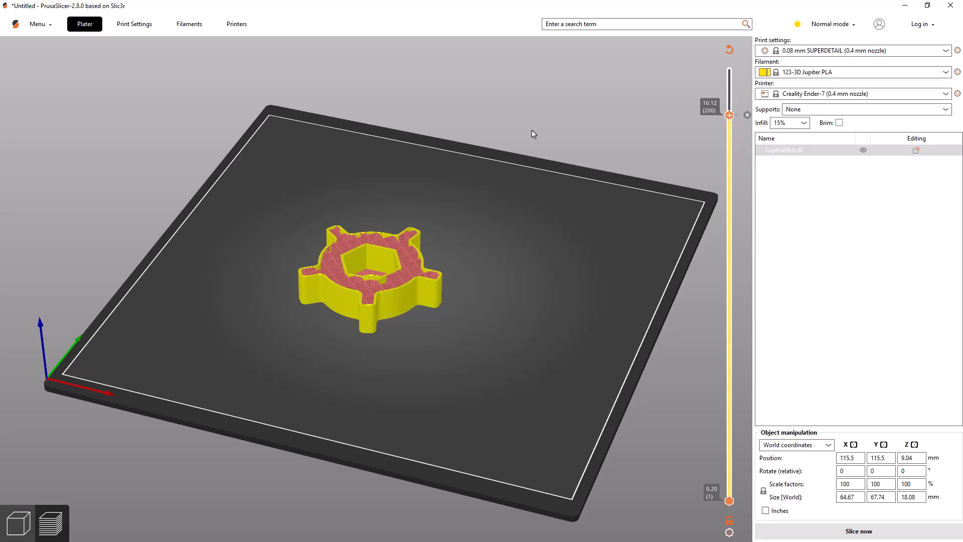
pyautogui.moveTo(3, 165)
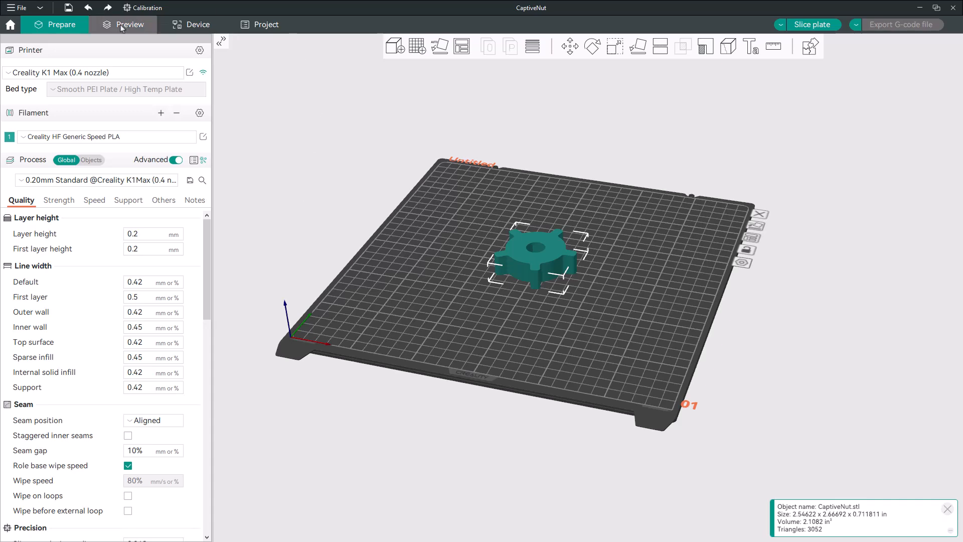
# - Slice the plate and step the preview to layer 80 at 16.00 mm for the pause
pyautogui.click(129, 25)
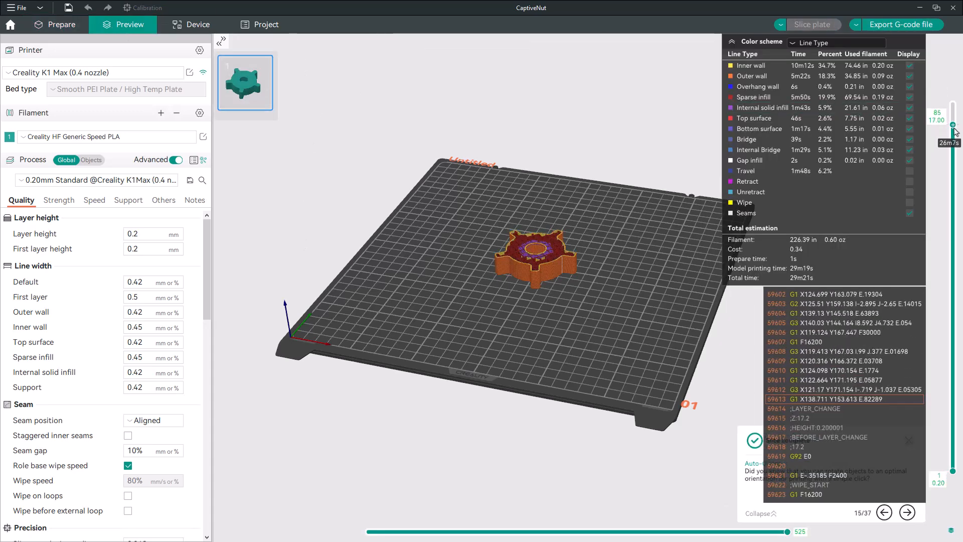
pyautogui.moveTo(955, 126); pyautogui.dragTo(955, 148)
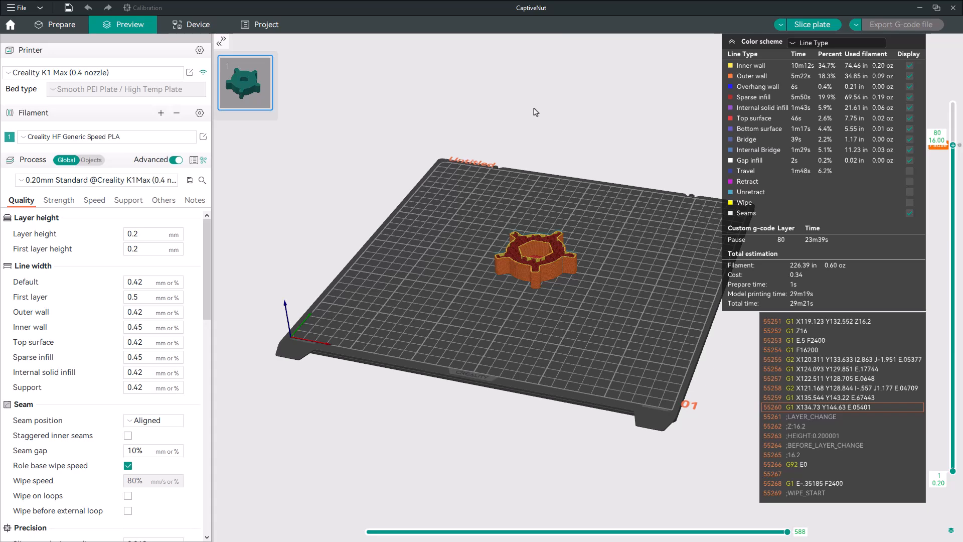
pyautogui.moveTo(384, 112)
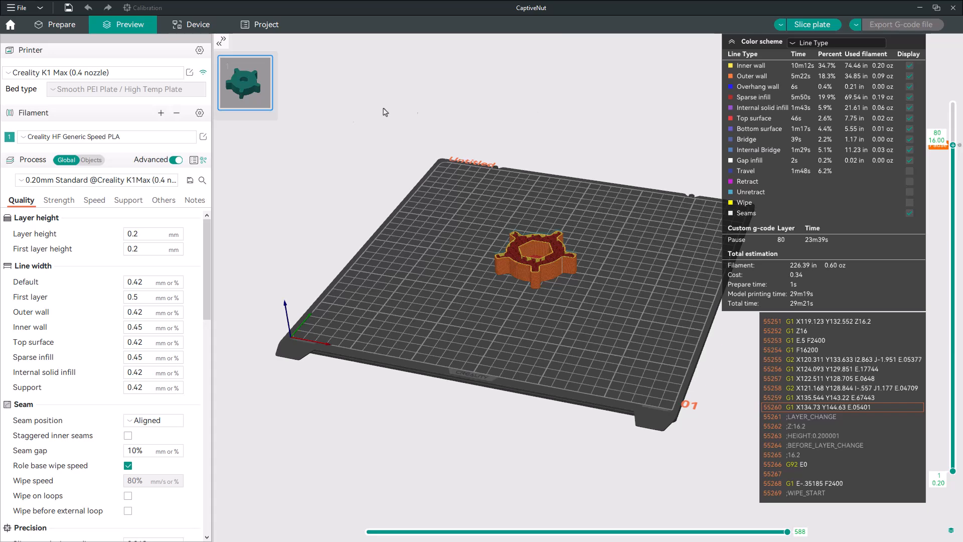
pyautogui.moveTo(290, 145)
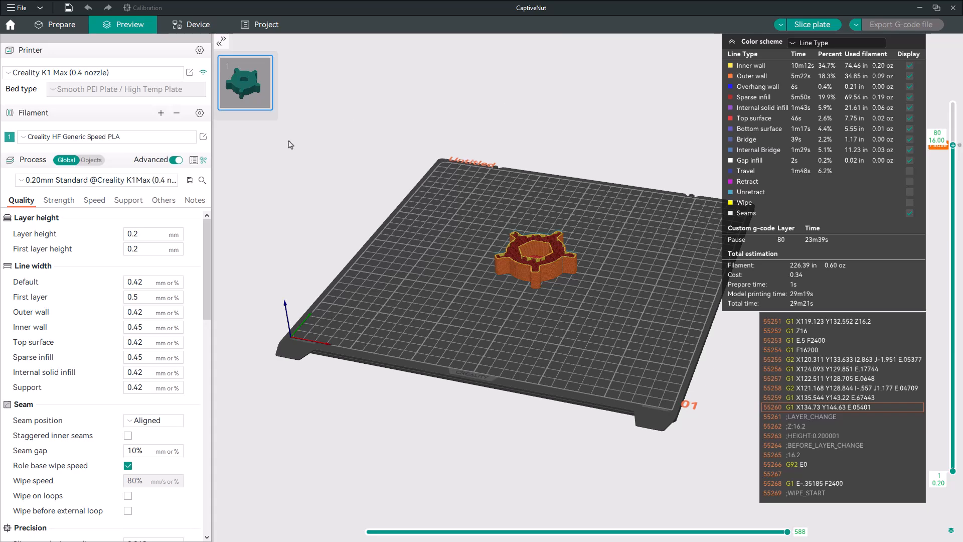
pyautogui.moveTo(282, 172)
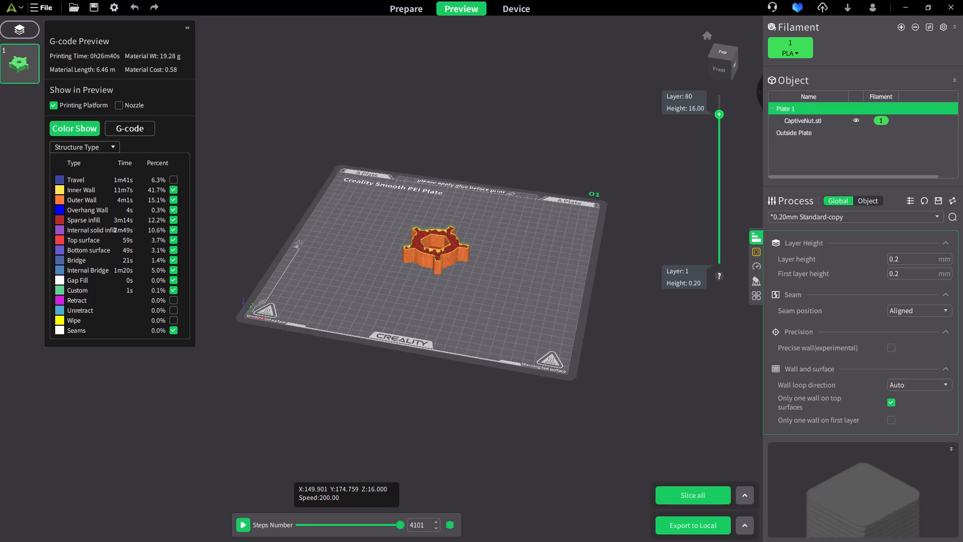
pyautogui.moveTo(705, 133)
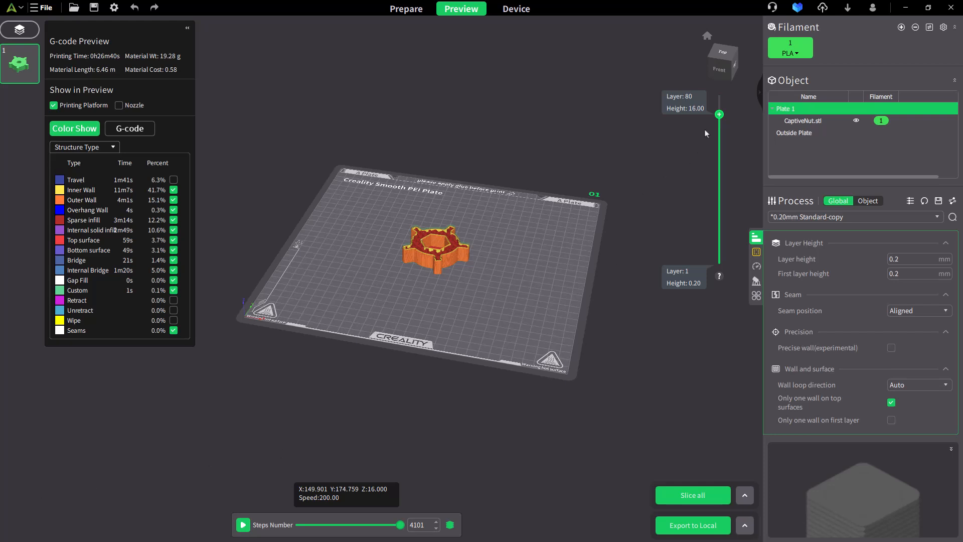
# - Insert a pause at layer 80 (16.00 mm) on the layer slider
pyautogui.click(719, 114)
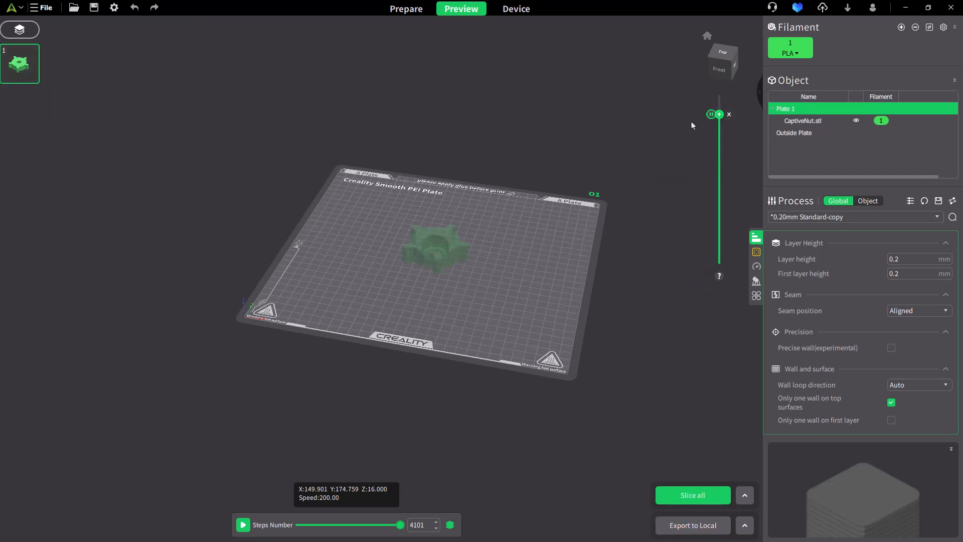
pyautogui.moveTo(566, 162)
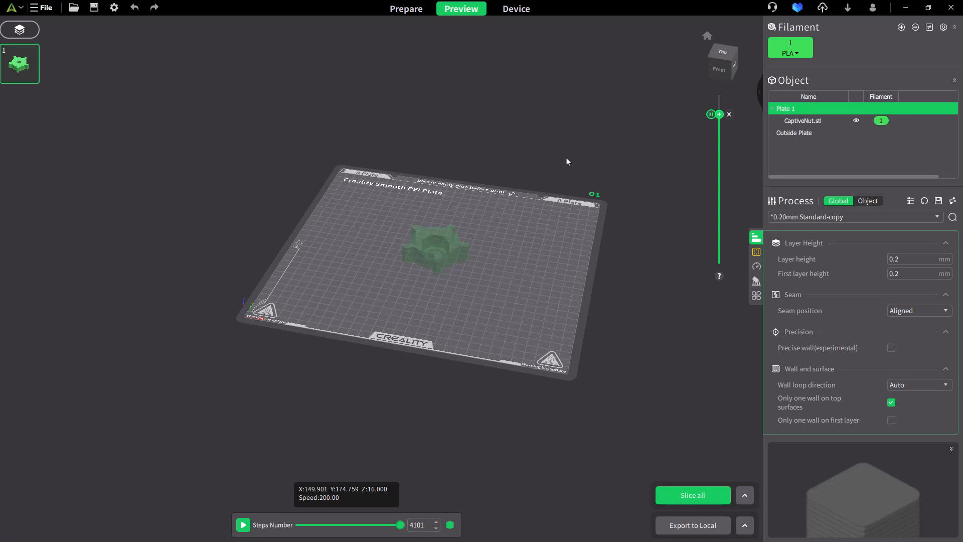
pyautogui.moveTo(552, 168)
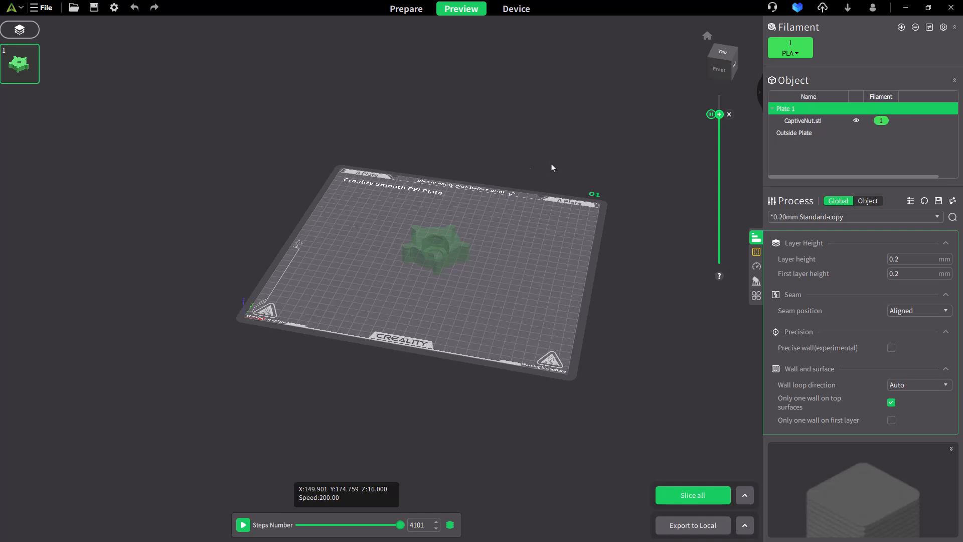
pyautogui.moveTo(433, 155)
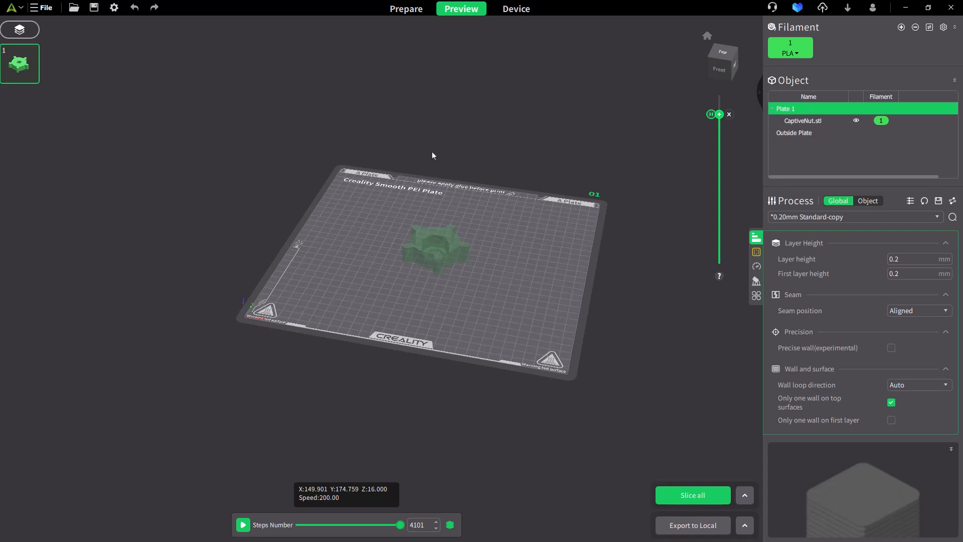
pyautogui.moveTo(433, 156)
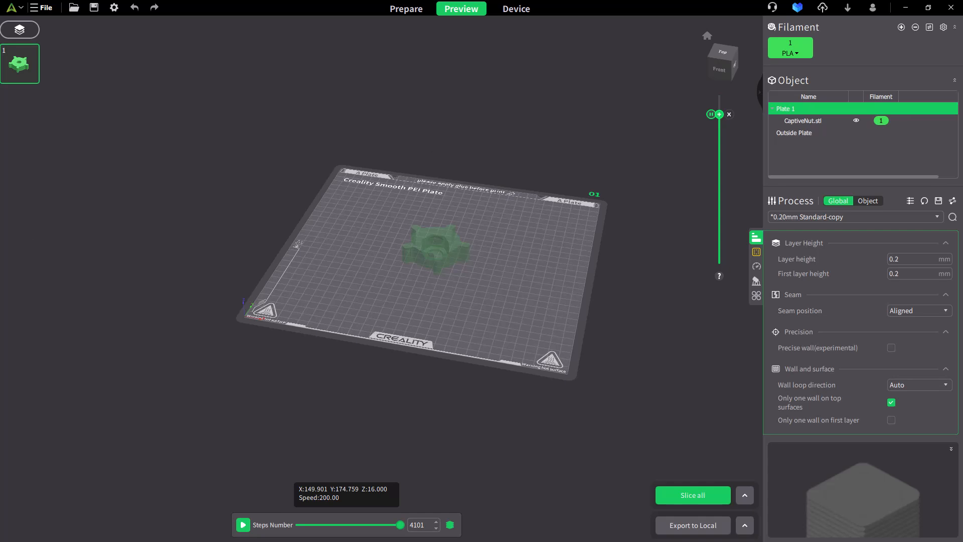
pyautogui.click(427, 31)
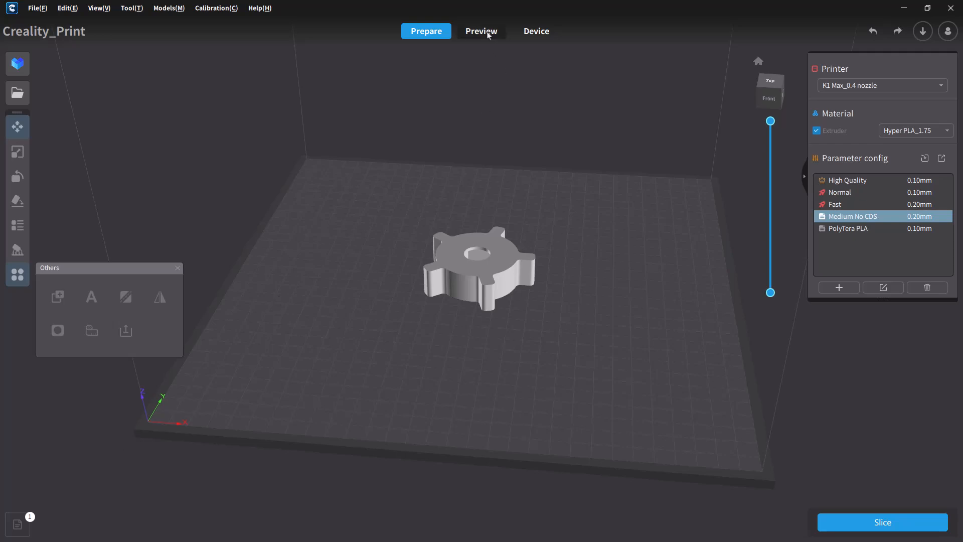
# - Slice the nut and step the G-code preview down to layer 79
pyautogui.click(882, 522)
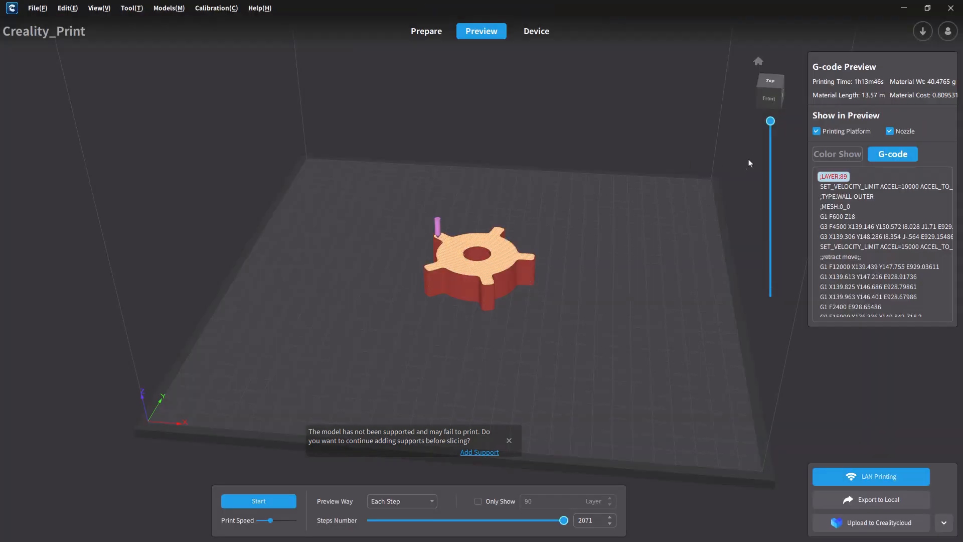
pyautogui.moveTo(770, 120); pyautogui.dragTo(771, 139)
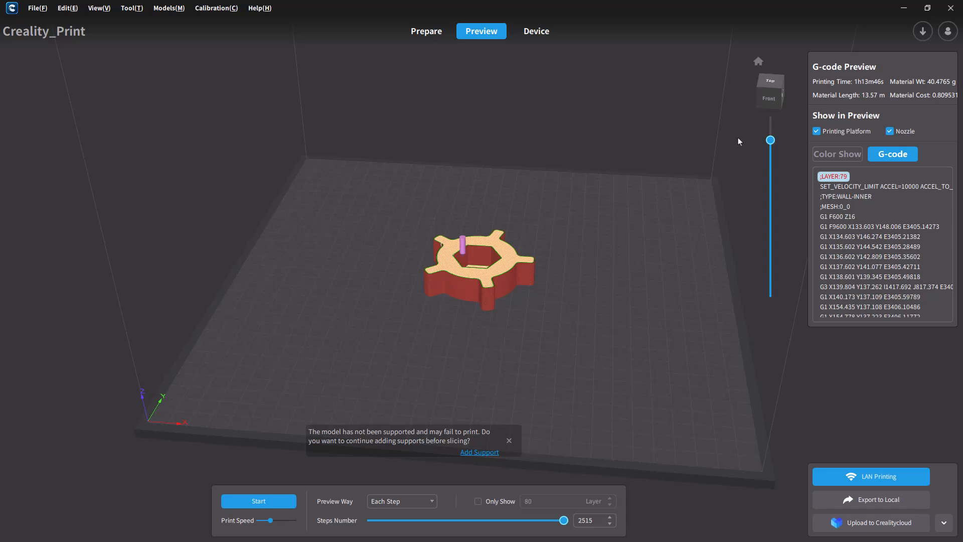
pyautogui.moveTo(176, 321)
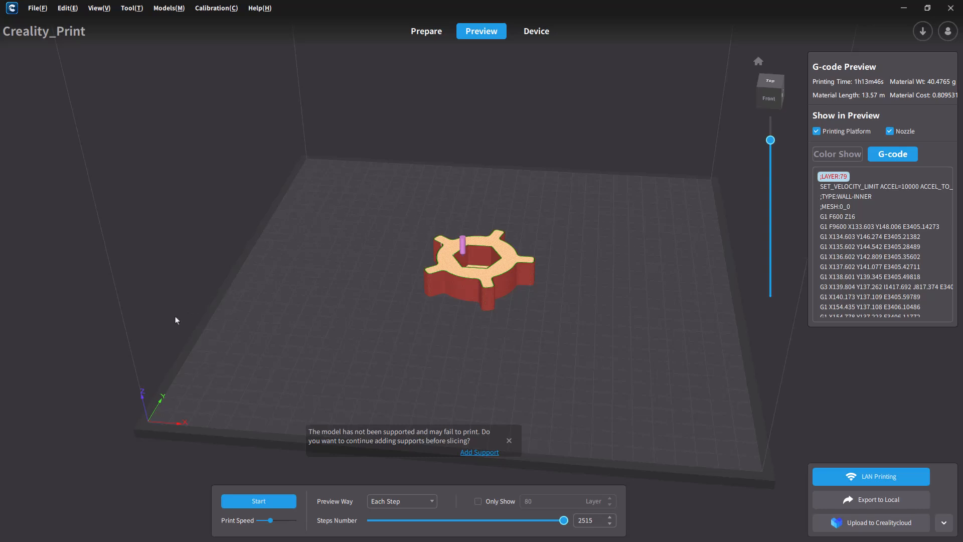
pyautogui.moveTo(137, 310)
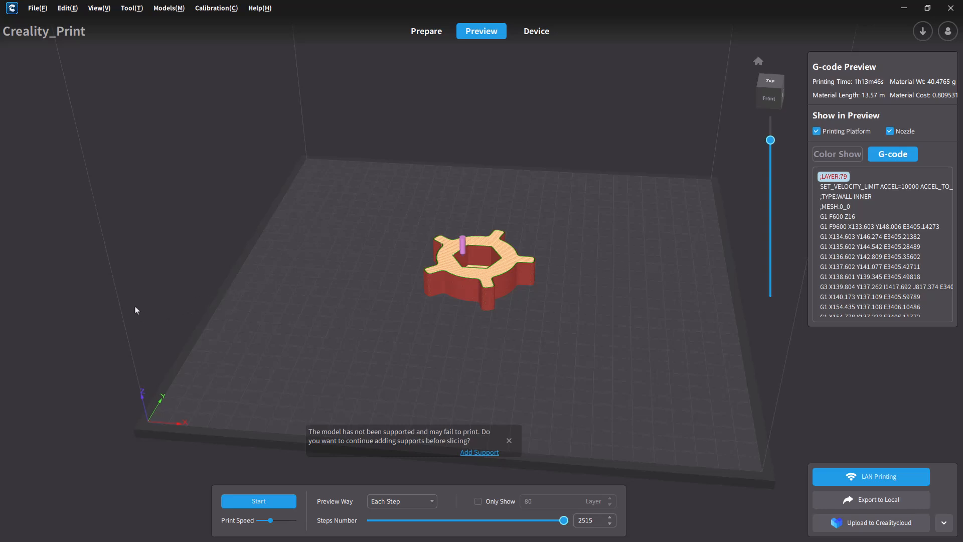
pyautogui.moveTo(219, 133)
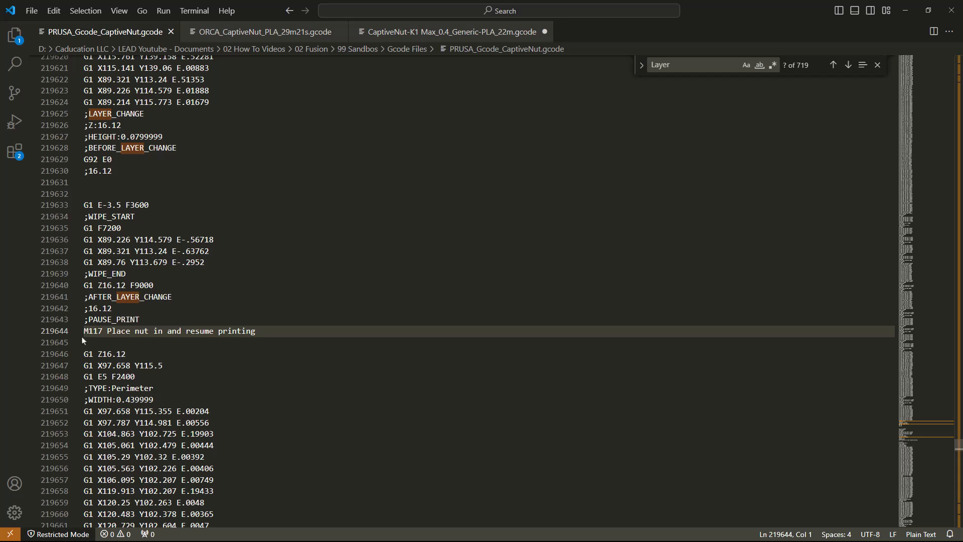
# - Select the LAYER_CHANGE marker above the pause, then scroll through the OrcaSlicer G-code file
pyautogui.doubleClick(112, 319)
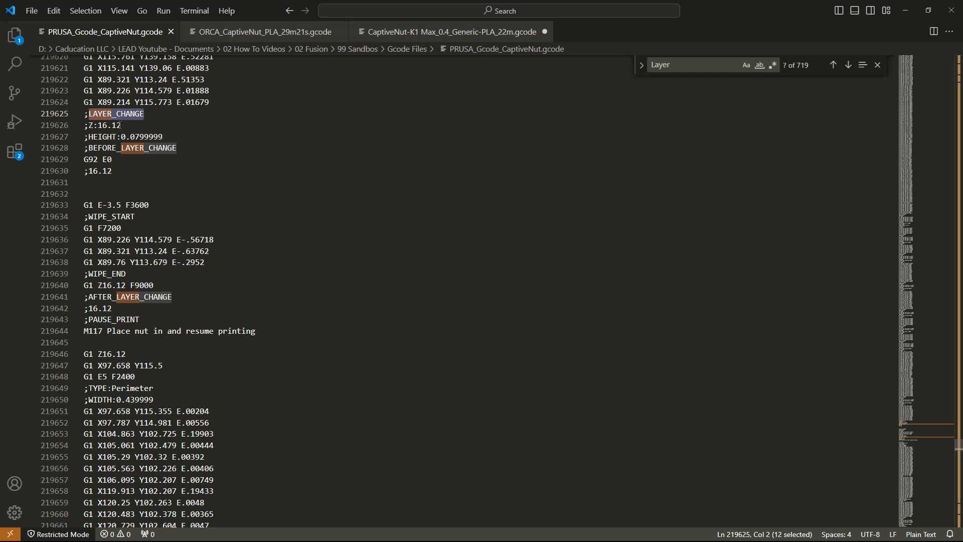
pyautogui.click(265, 31)
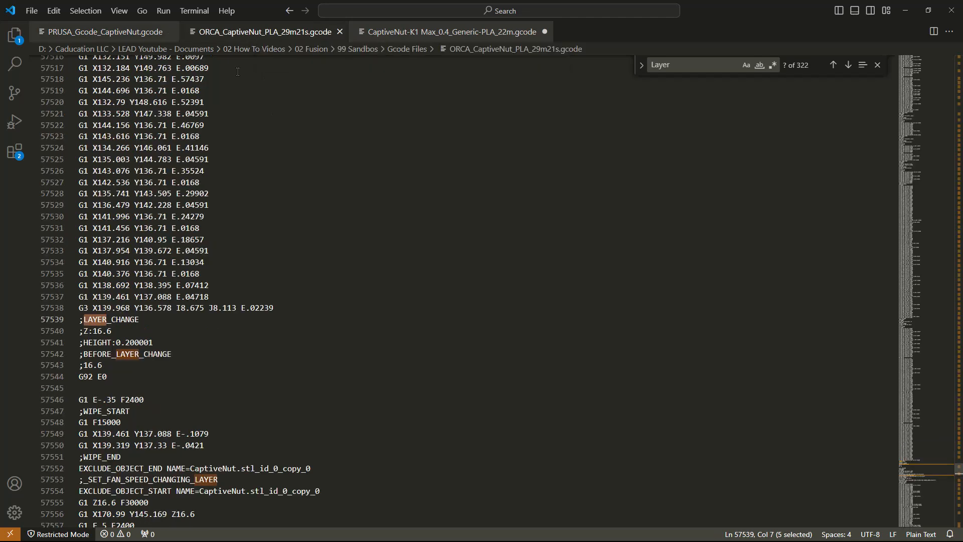
pyautogui.scroll(-3)
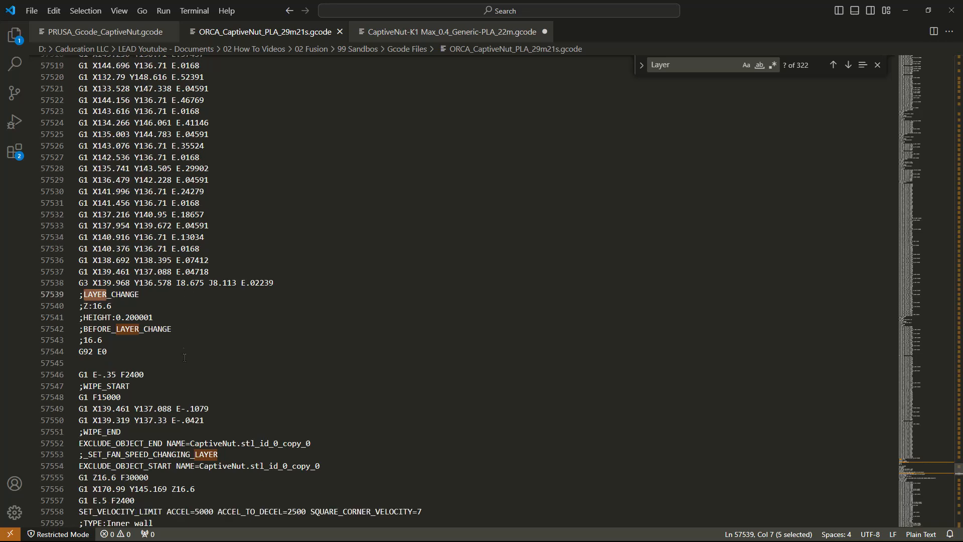
pyautogui.scroll(-3)
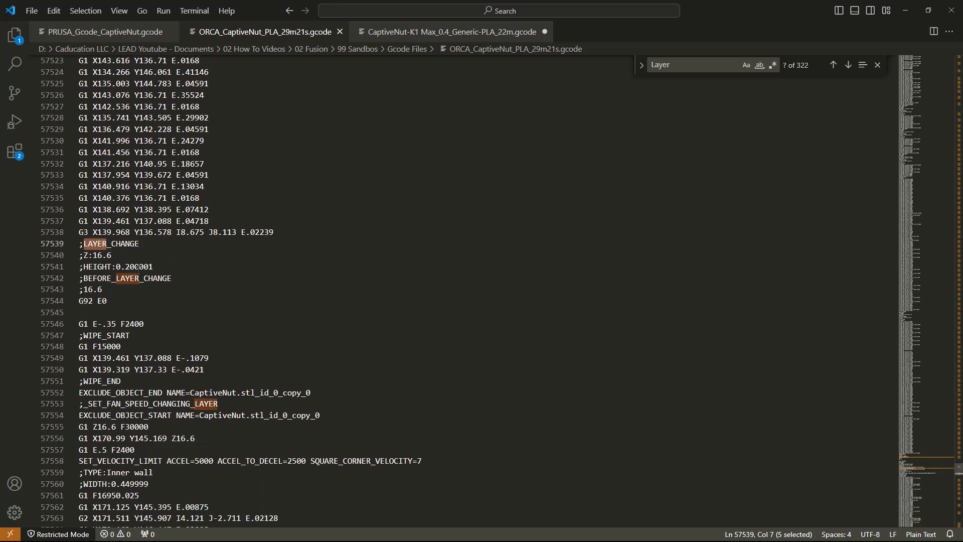
pyautogui.scroll(-3)
pyautogui.write('P')
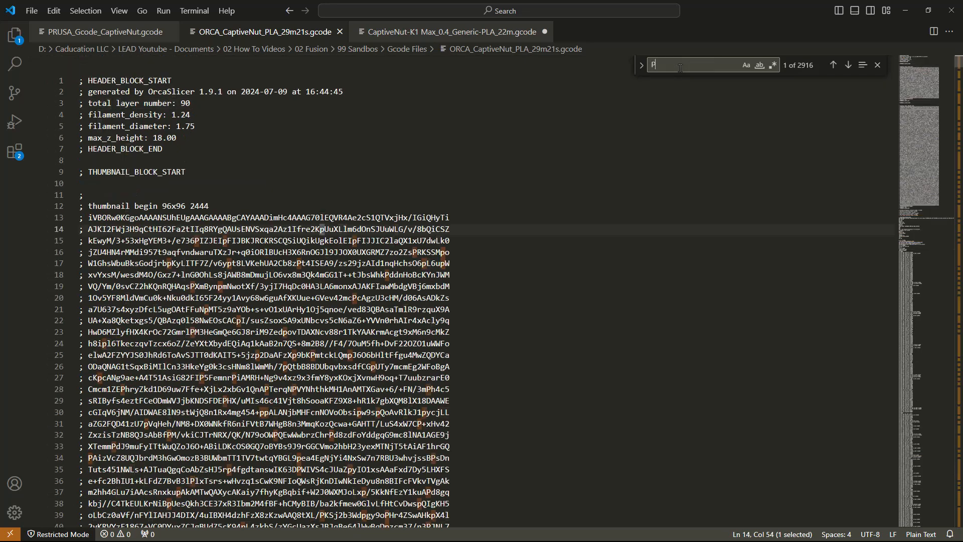
# - Search 'PAUSE' and pick out the PAUSE command at layer 80 in the G-code
pyautogui.write('AUSE')
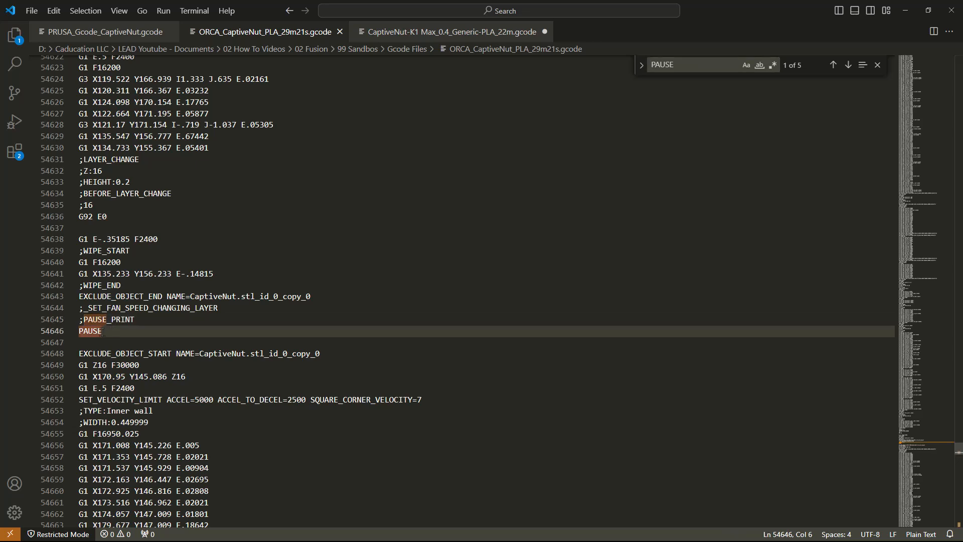
pyautogui.doubleClick(90, 331)
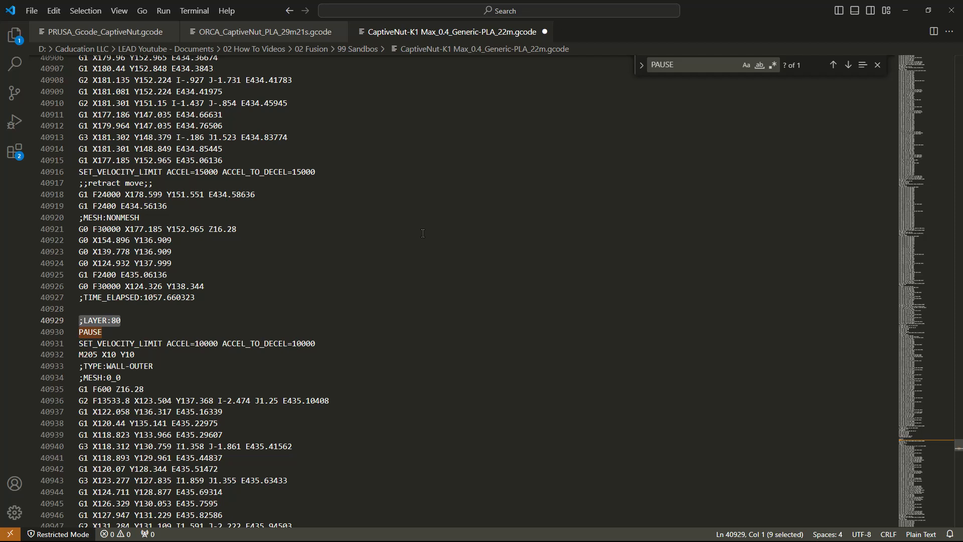
# - Leave the K1 Max G-code and return to Creality Print's sliced nut preview
pyautogui.click(98, 332)
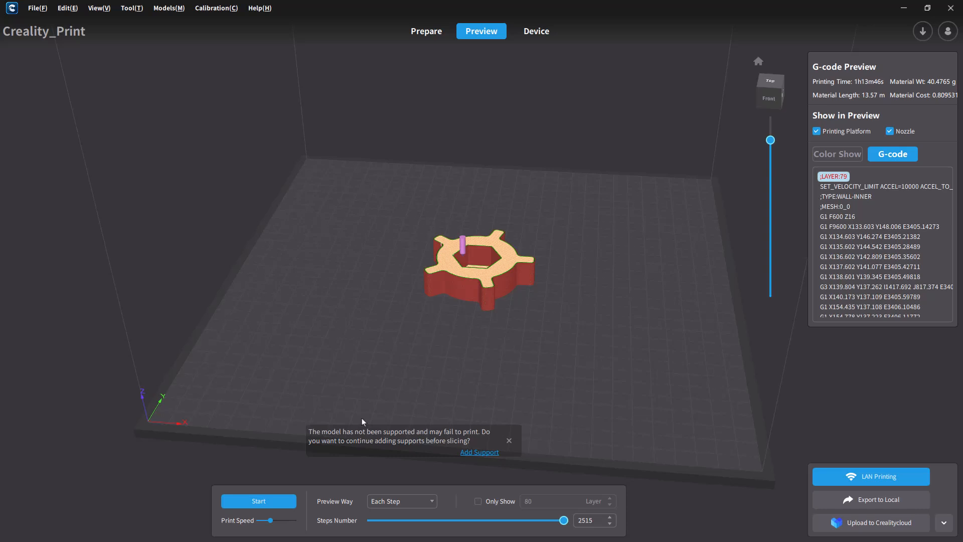
# - Switch the preview panel to the Color Show structure-type breakdown
pyautogui.click(837, 153)
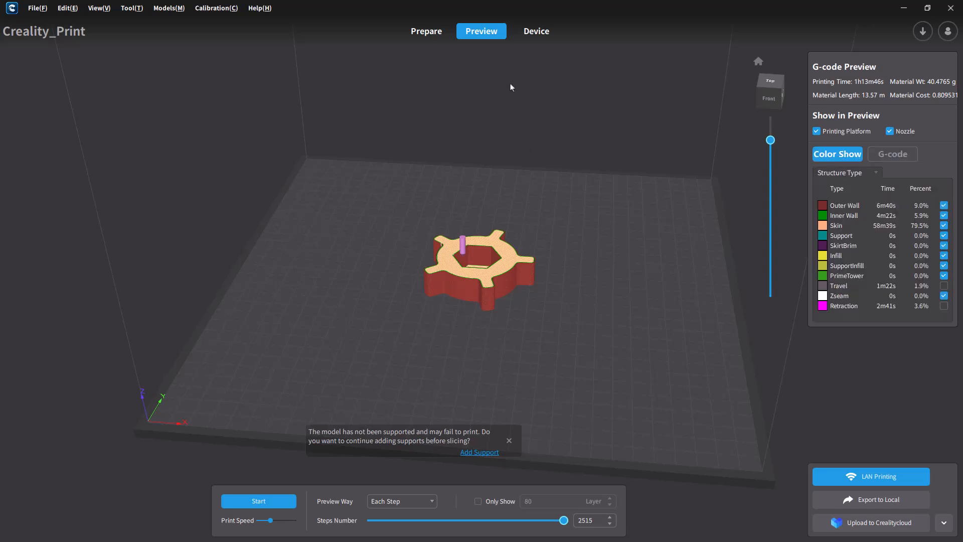
# - Return to Prepare in the old version, then bring up the newer Creality Print window
pyautogui.click(426, 31)
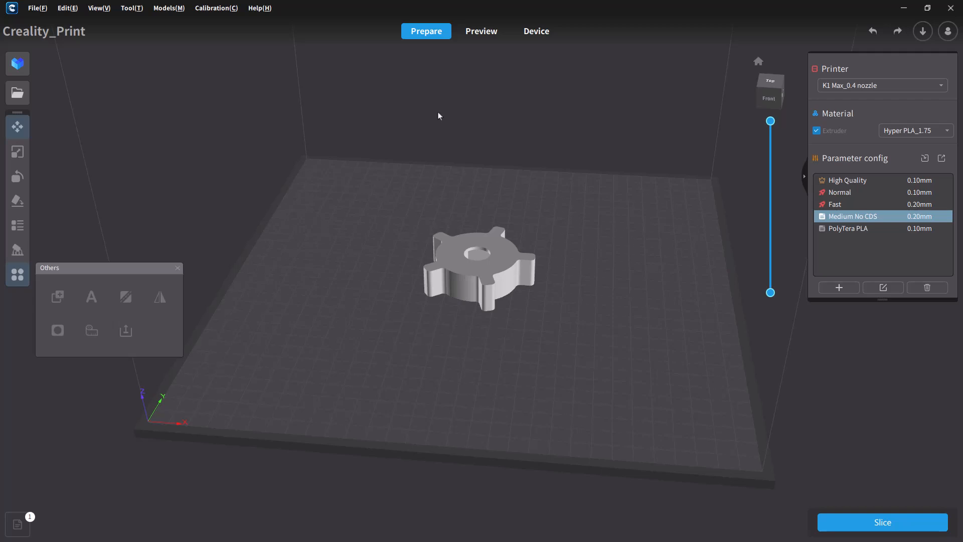
pyautogui.moveTo(122, 200)
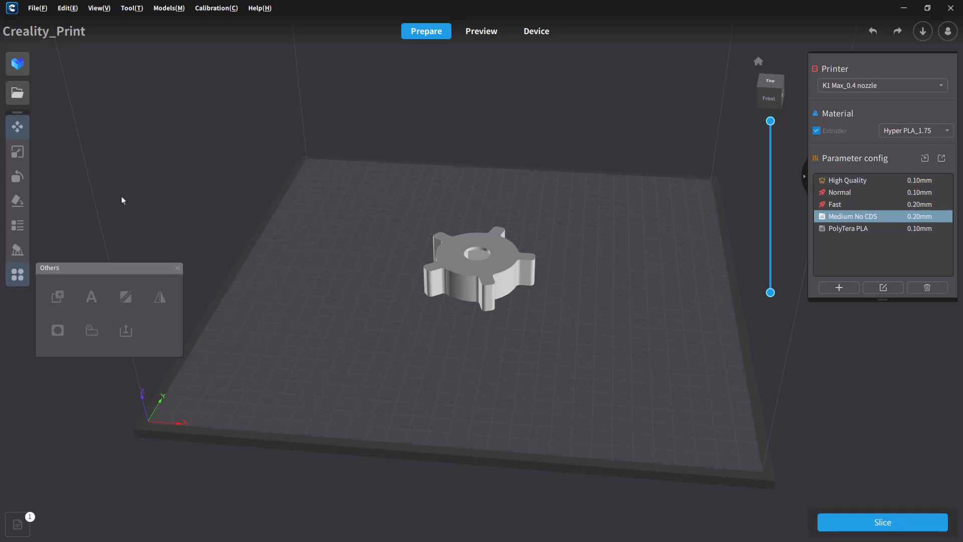
pyautogui.moveTo(849, 216)
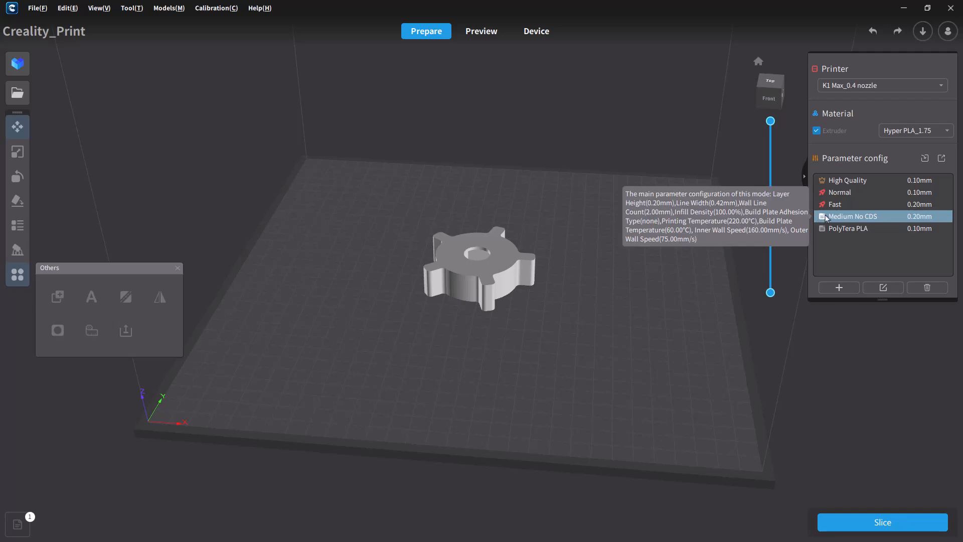
pyautogui.moveTo(828, 219)
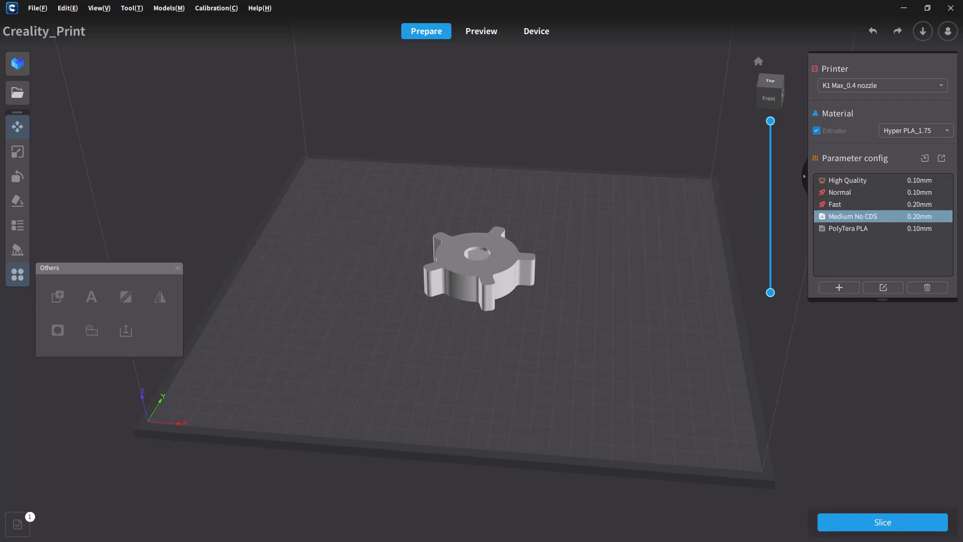
pyautogui.click(482, 31)
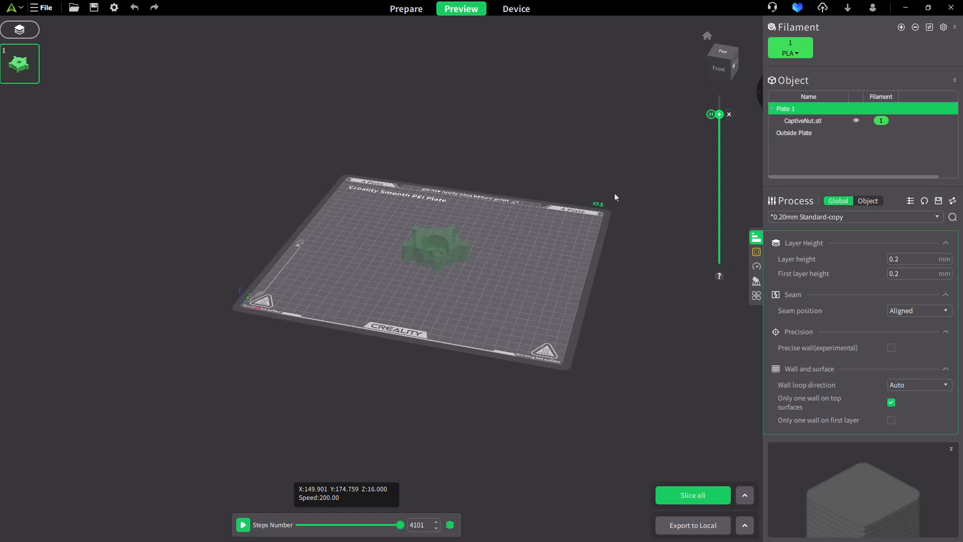
pyautogui.moveTo(78, 55)
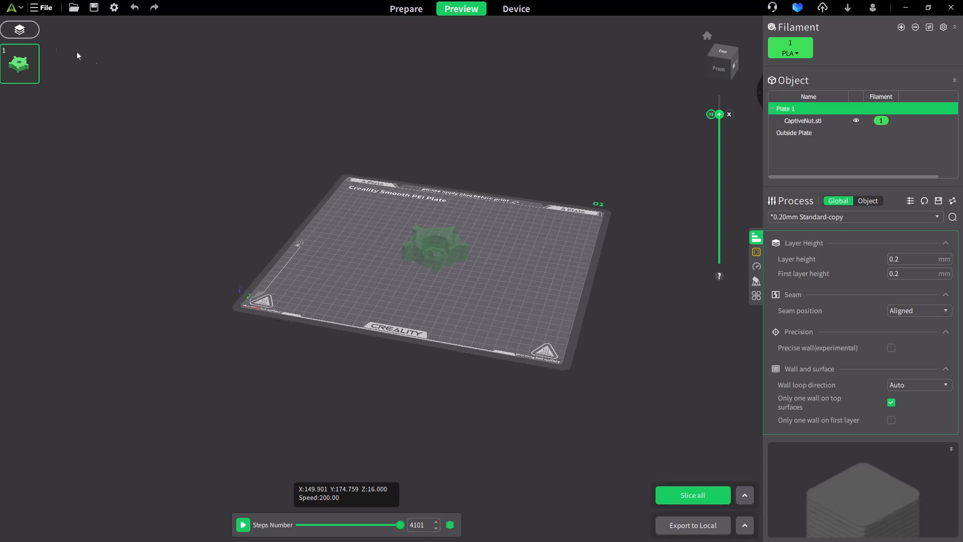
pyautogui.moveTo(473, 28)
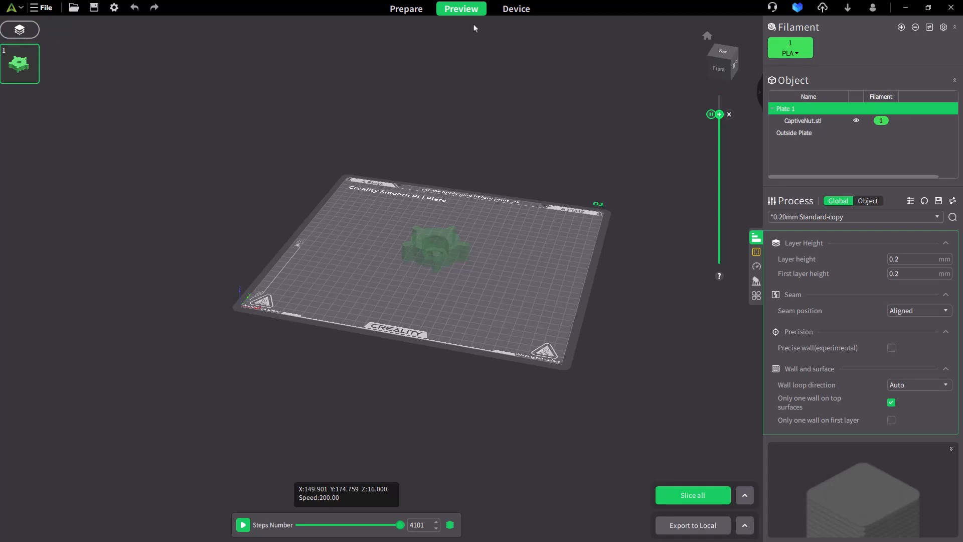
# - Switch from Preview back to Prepare with the nut on the K1 Max plate
pyautogui.click(405, 9)
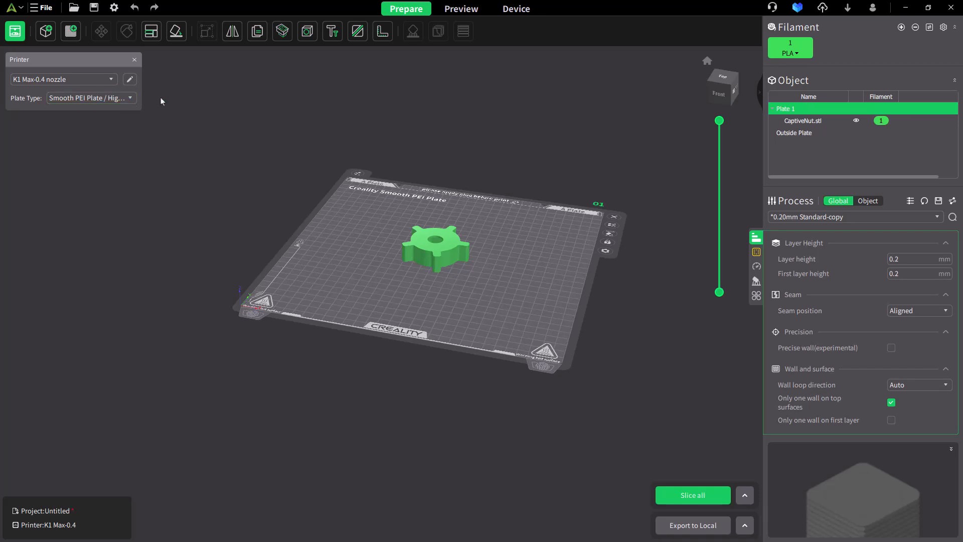
pyautogui.moveTo(417, 43)
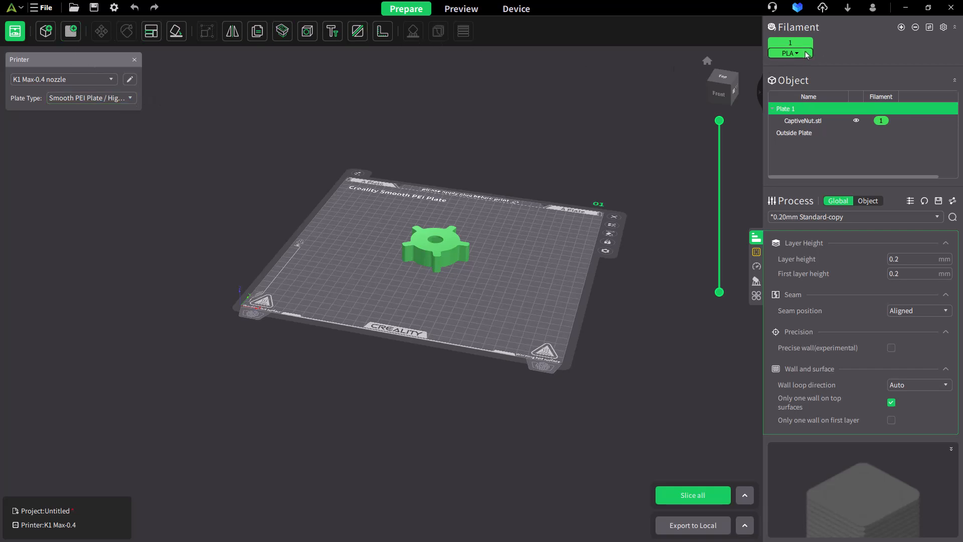
# - Review the PLA filament details and the process preset's strength, support and speed settings
pyautogui.click(791, 53)
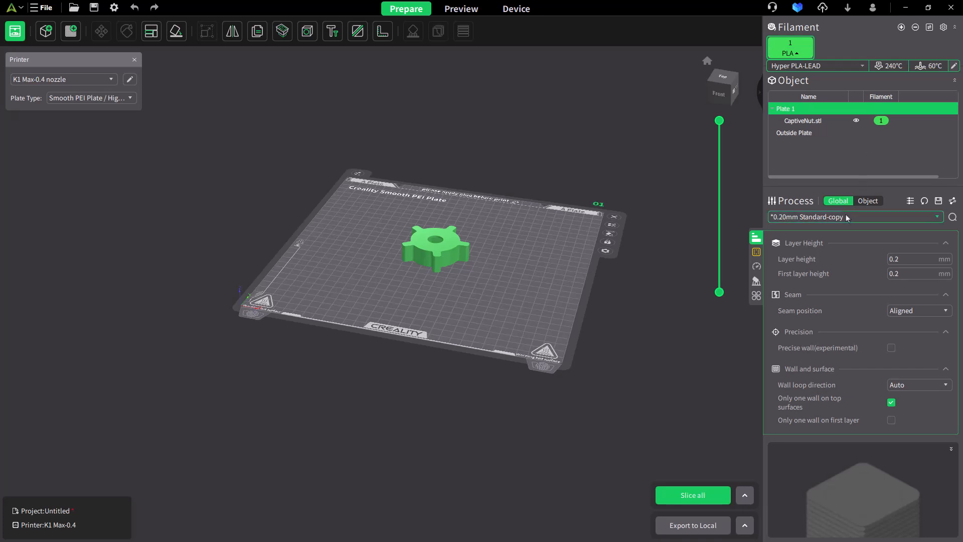
pyautogui.click(854, 216)
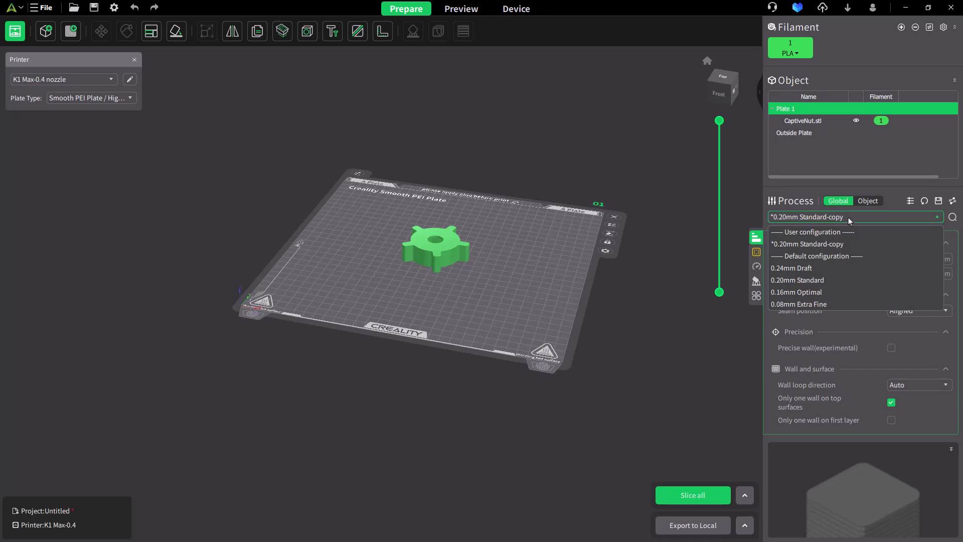
pyautogui.click(757, 252)
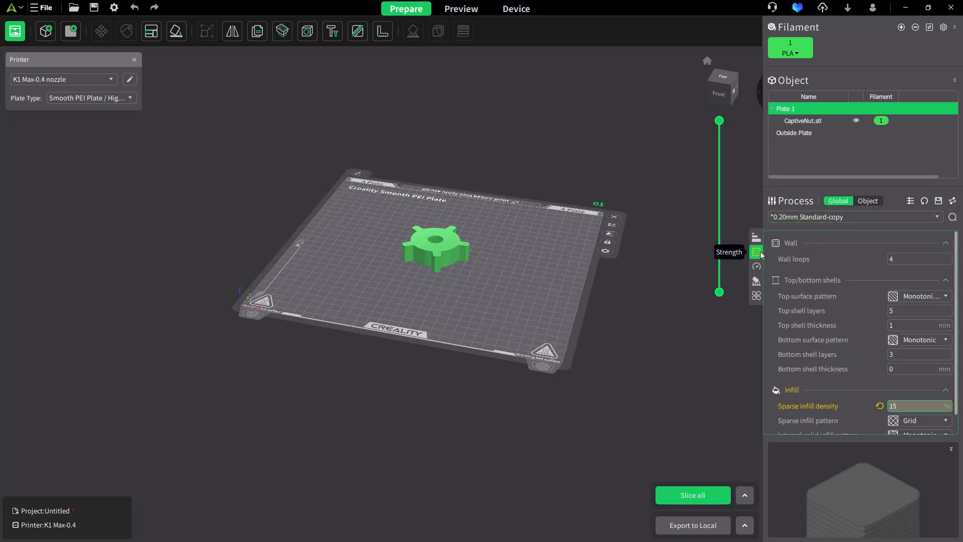
pyautogui.click(756, 281)
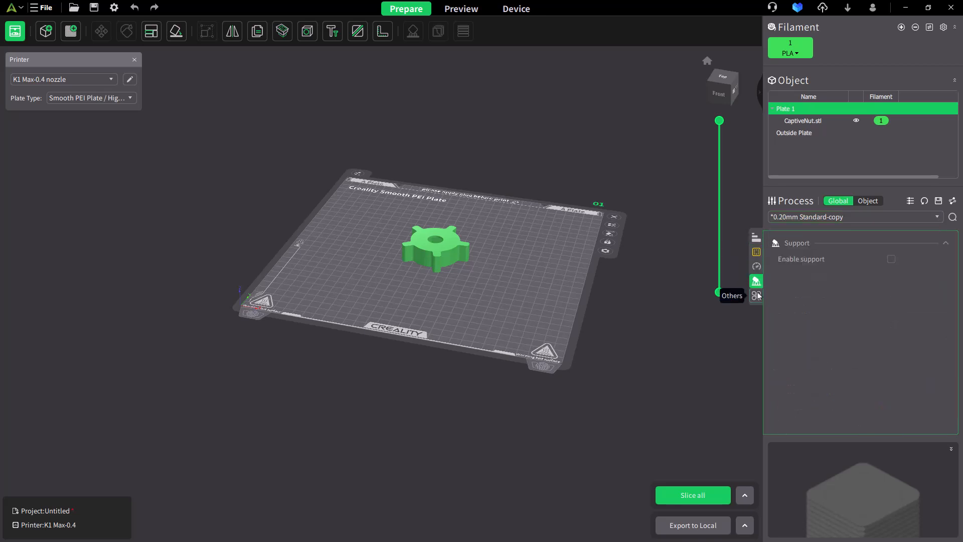
pyautogui.click(756, 295)
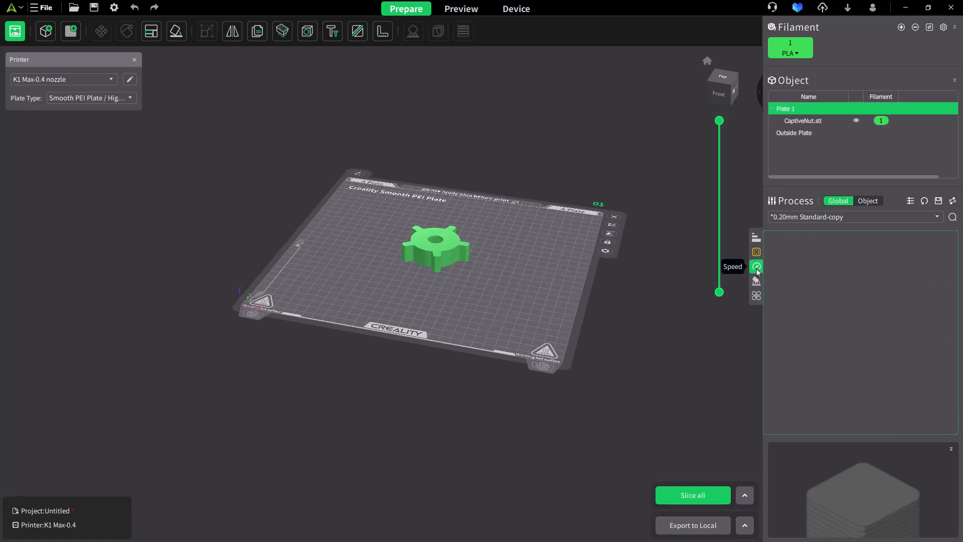
pyautogui.moveTo(744, 179)
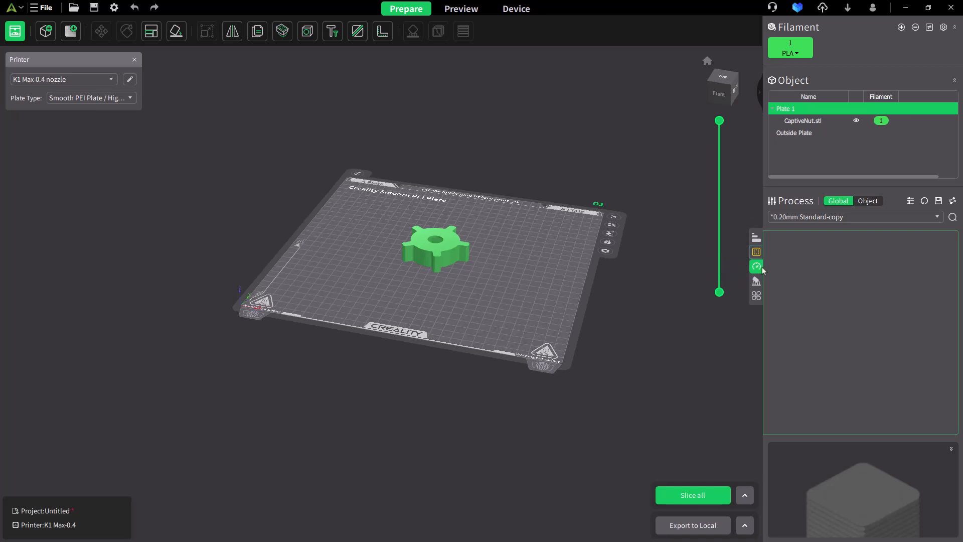
# - Return to the wall and infill settings (4 walls, 15% grid) and cut the nut at Z 15.60 mm
pyautogui.click(756, 252)
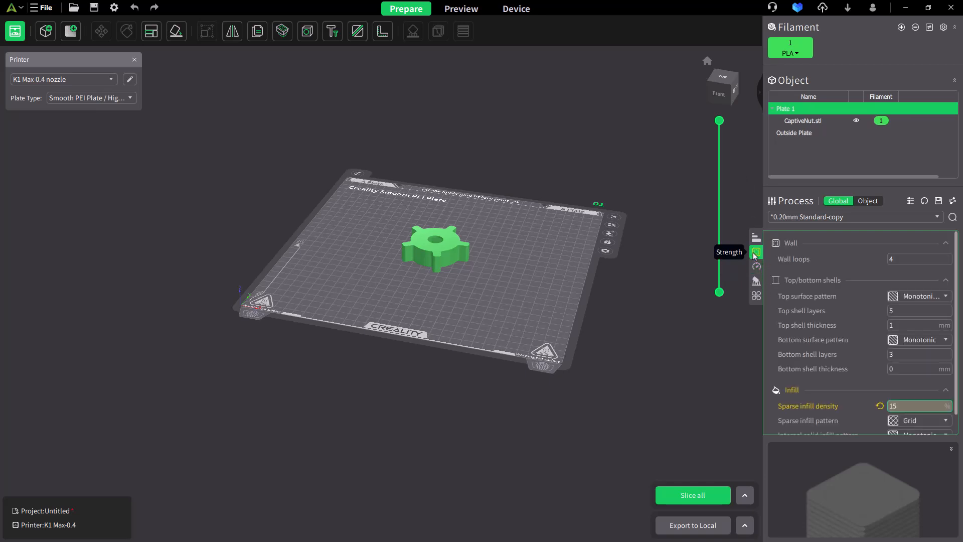
pyautogui.scroll(-3)
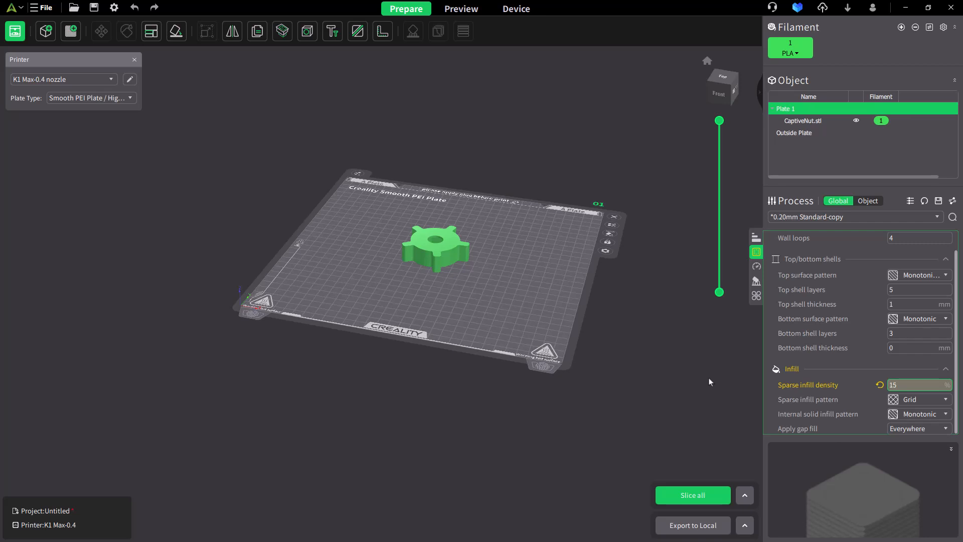
pyautogui.moveTo(757, 297)
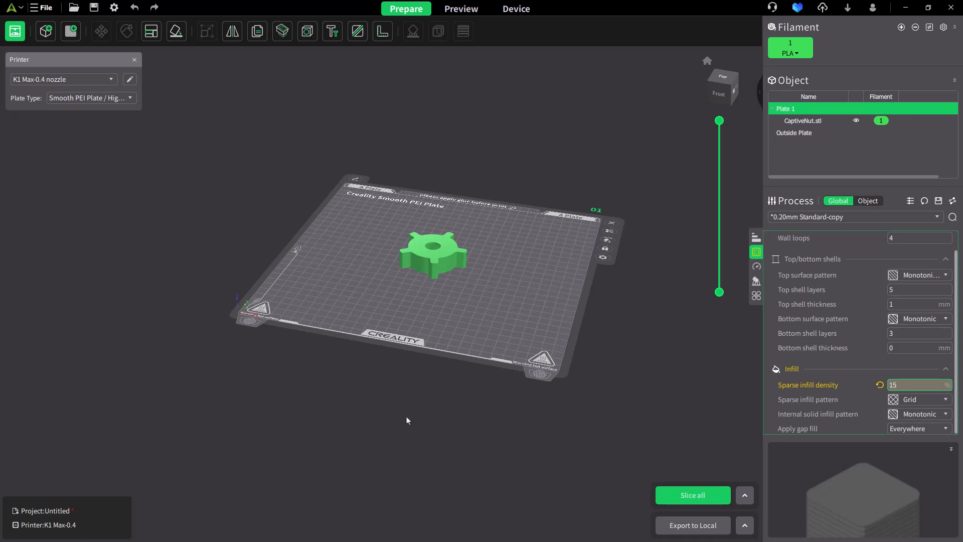
pyautogui.moveTo(741, 215)
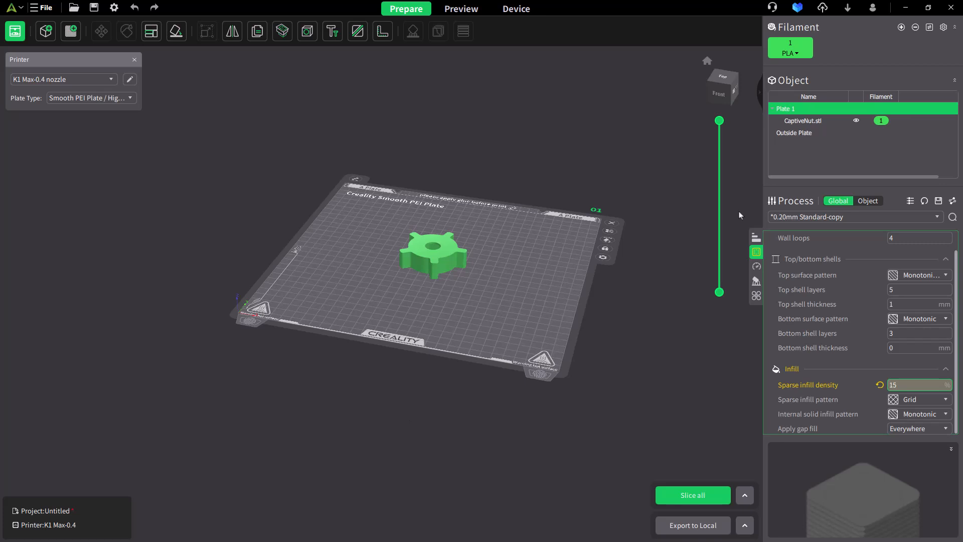
pyautogui.moveTo(719, 121); pyautogui.dragTo(719, 144)
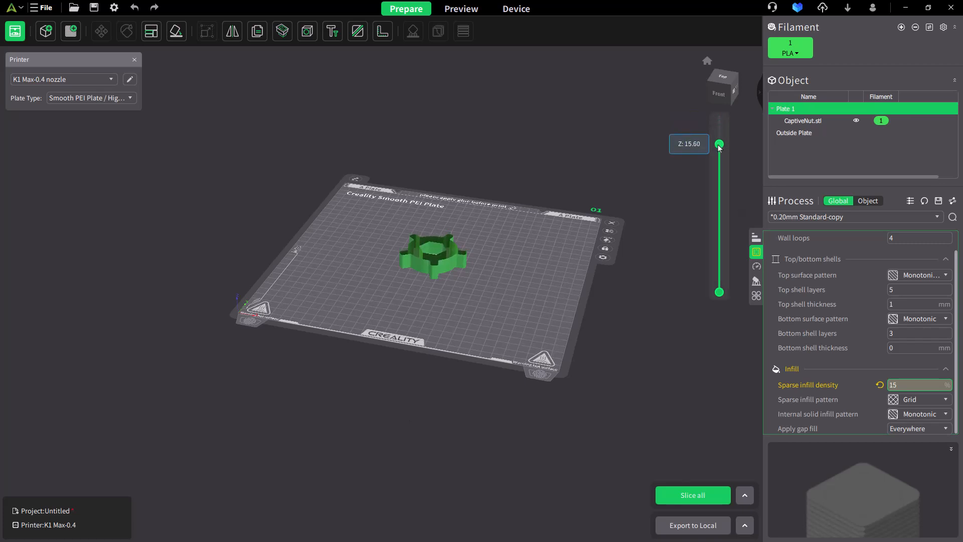